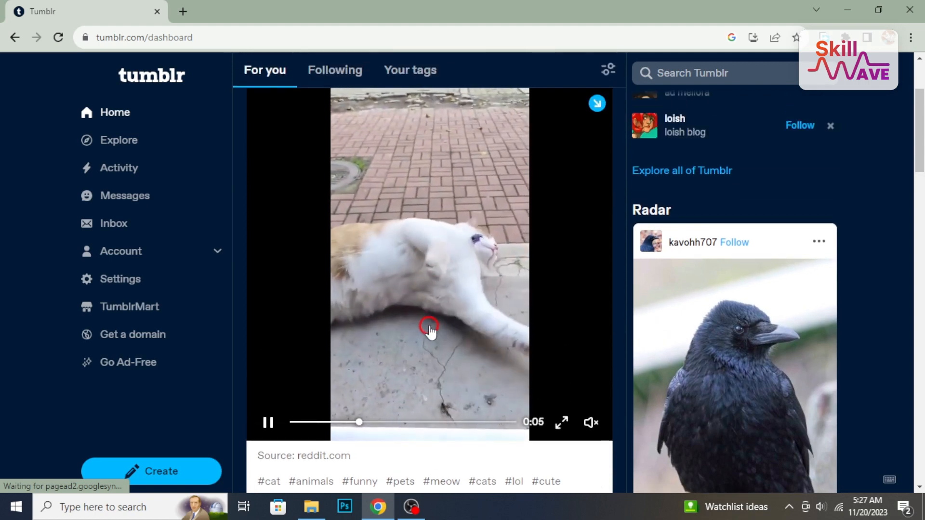
# Browse the Tumblr dashboard before starting a new blog
pyautogui.scroll(-3)
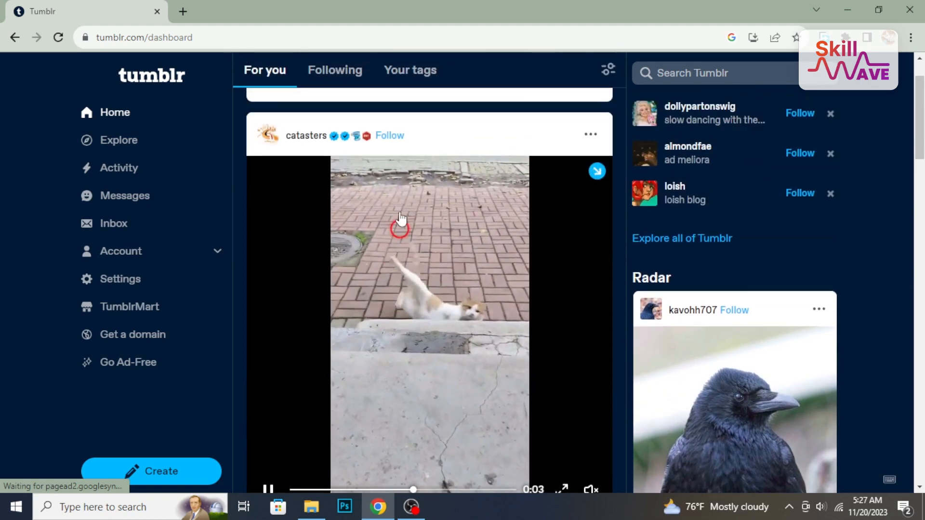
pyautogui.scroll(3)
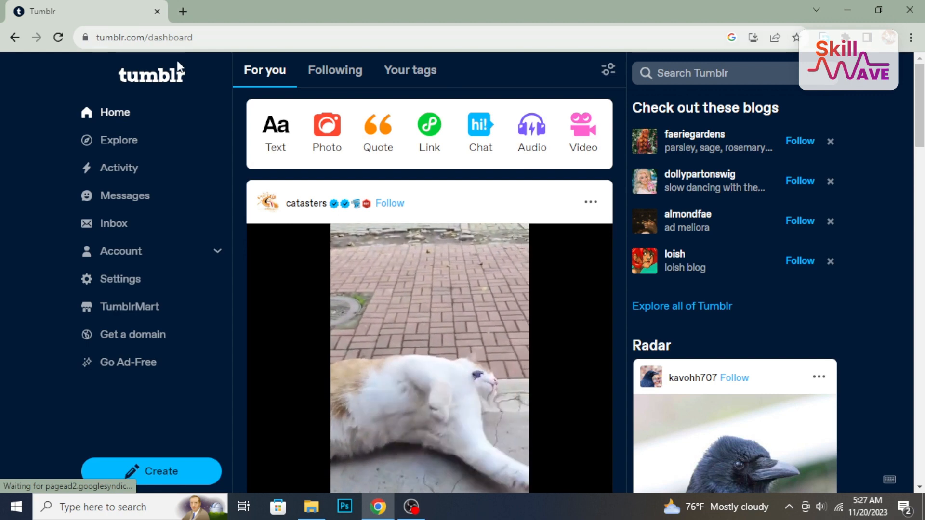
pyautogui.click(472, 243)
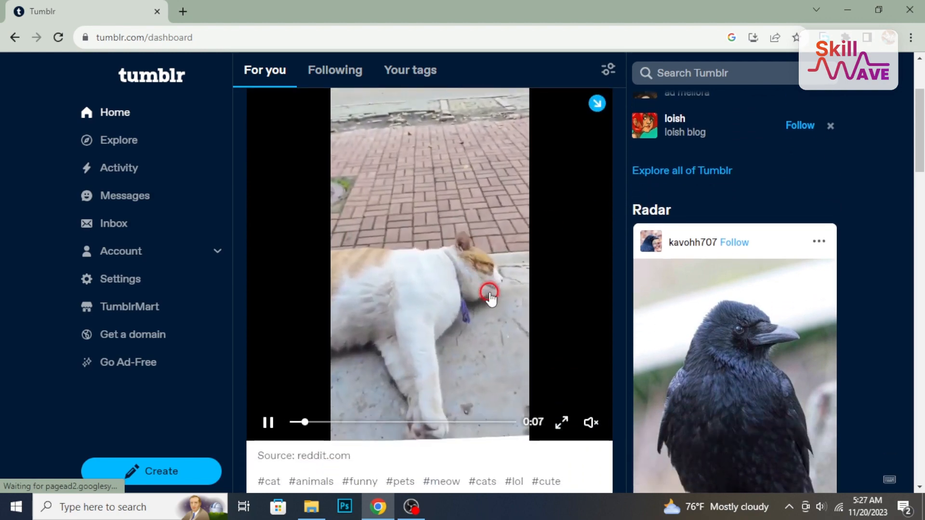
pyautogui.scroll(-3)
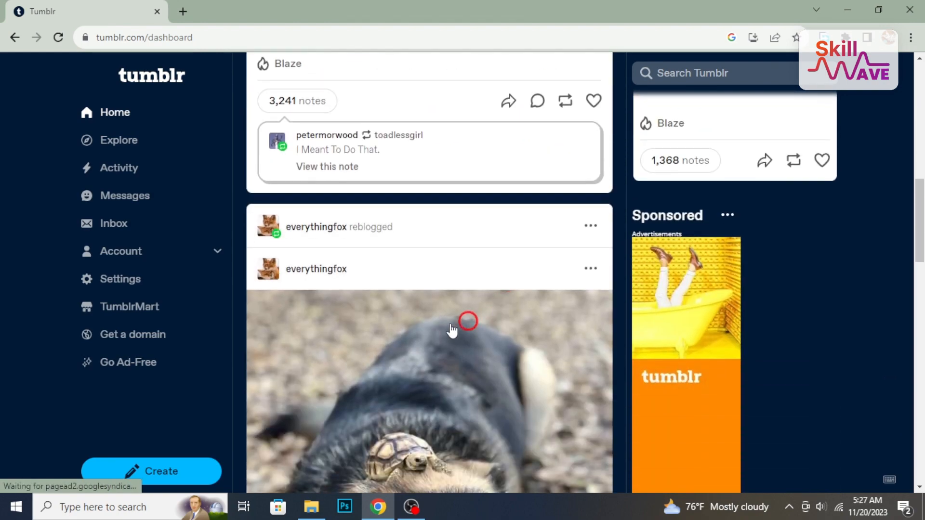
pyautogui.scroll(-3)
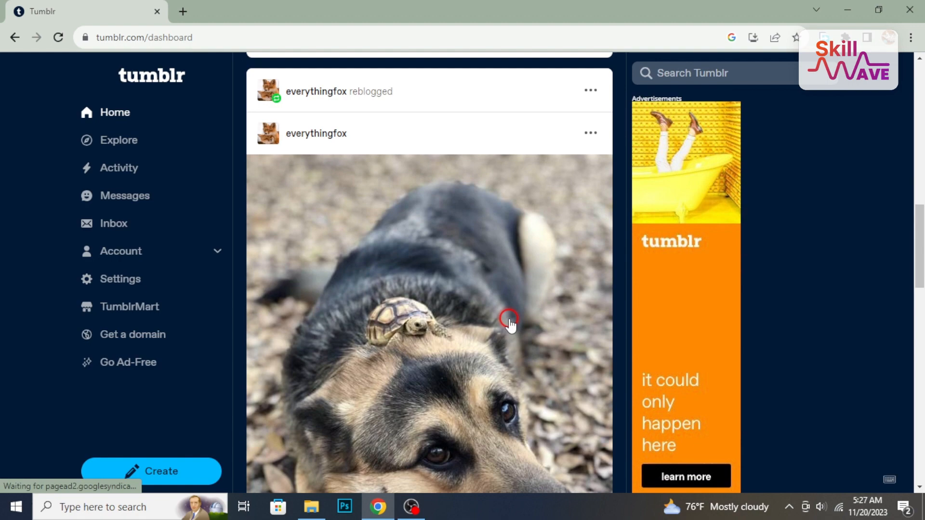
pyautogui.scroll(-3)
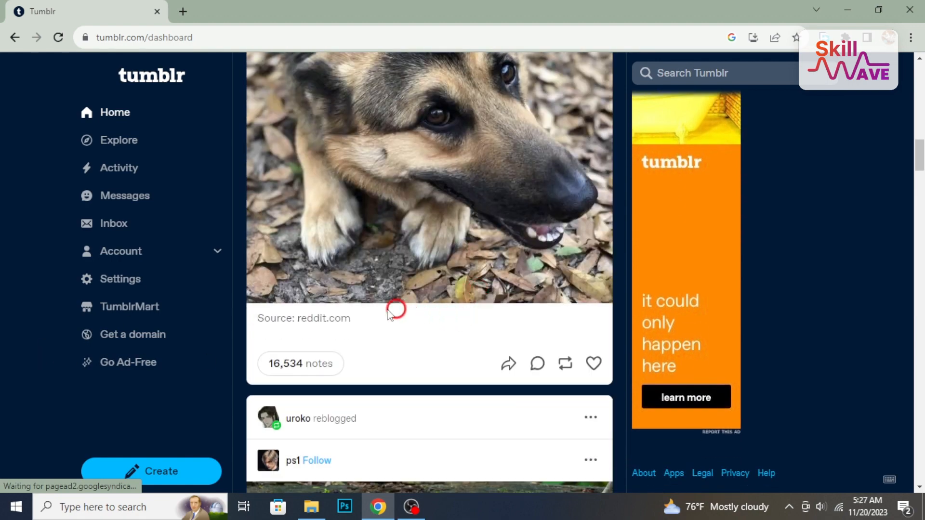
pyautogui.scroll(-3)
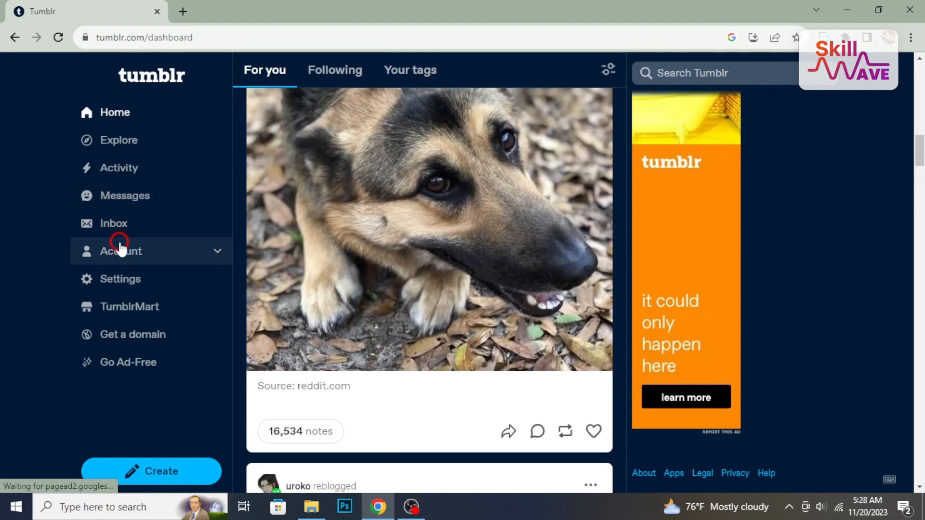
# Start a new blog from Account > Blogs, titled hfksjakdnc at fgdhajn2.tumblr.com
pyautogui.click(121, 250)
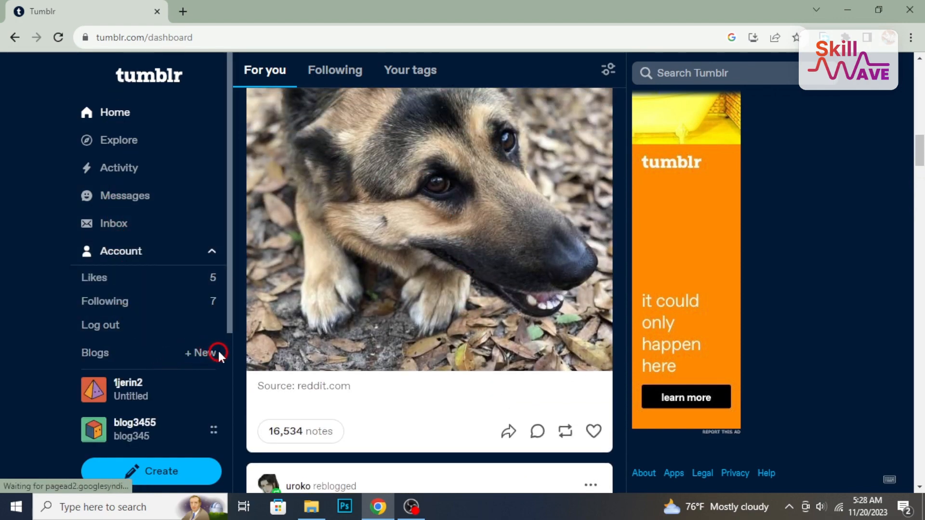
pyautogui.click(200, 353)
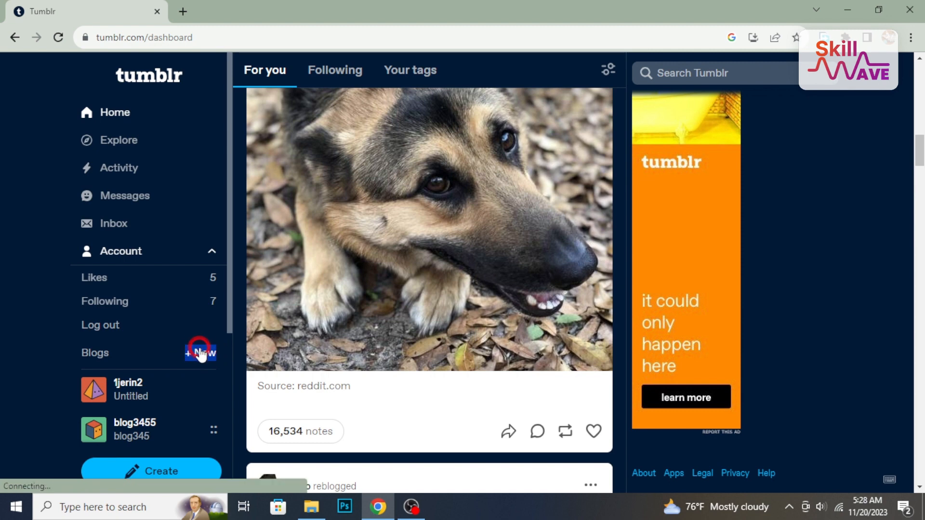
pyautogui.click(200, 353)
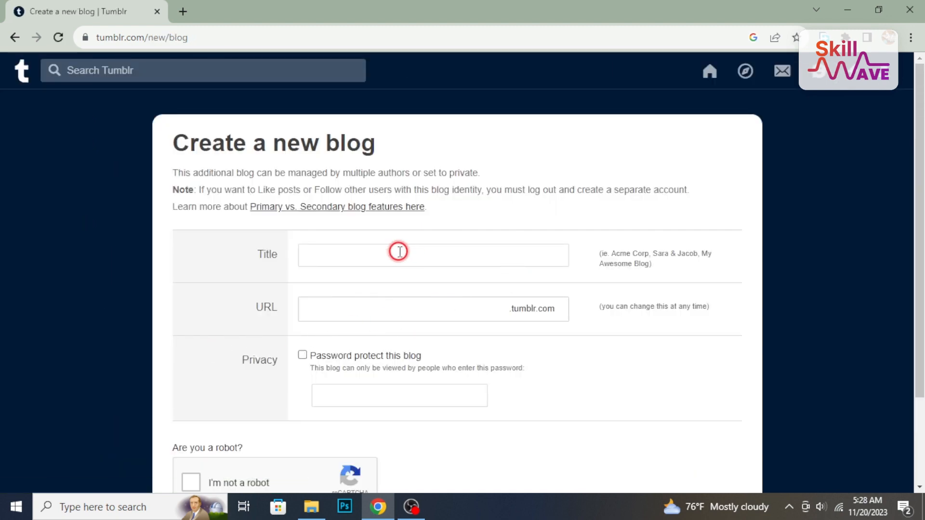
pyautogui.click(432, 255)
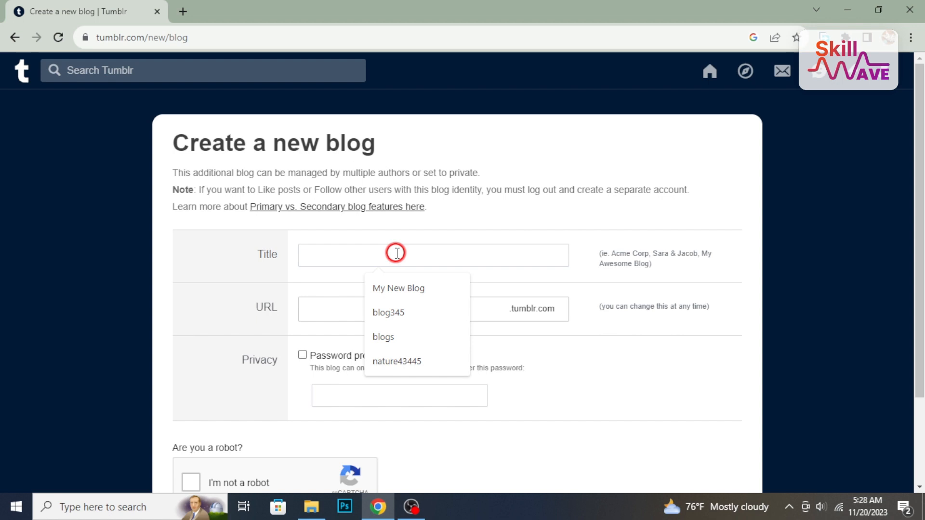
pyautogui.write('hfksjakdnc')
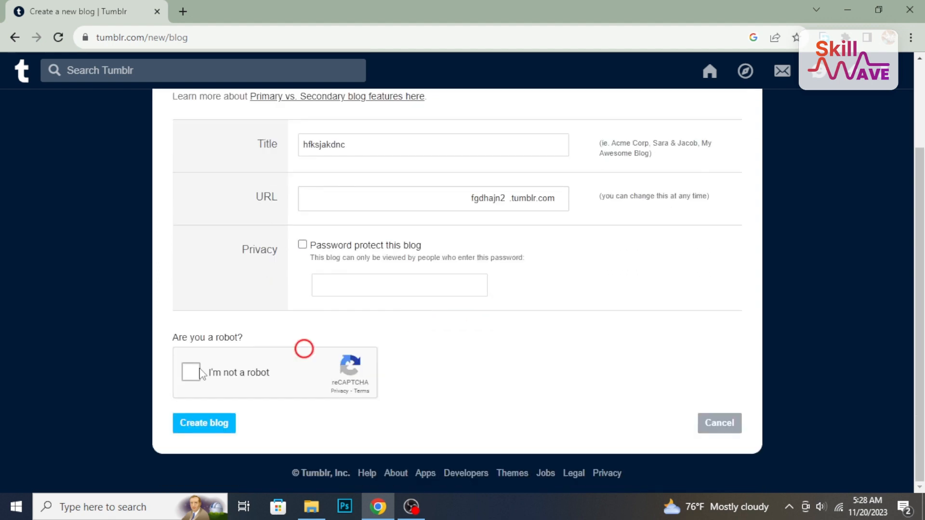
# Create the blog hfksjakdnc, enable its custom theme in Blog settings, and open Edit theme
pyautogui.click(203, 423)
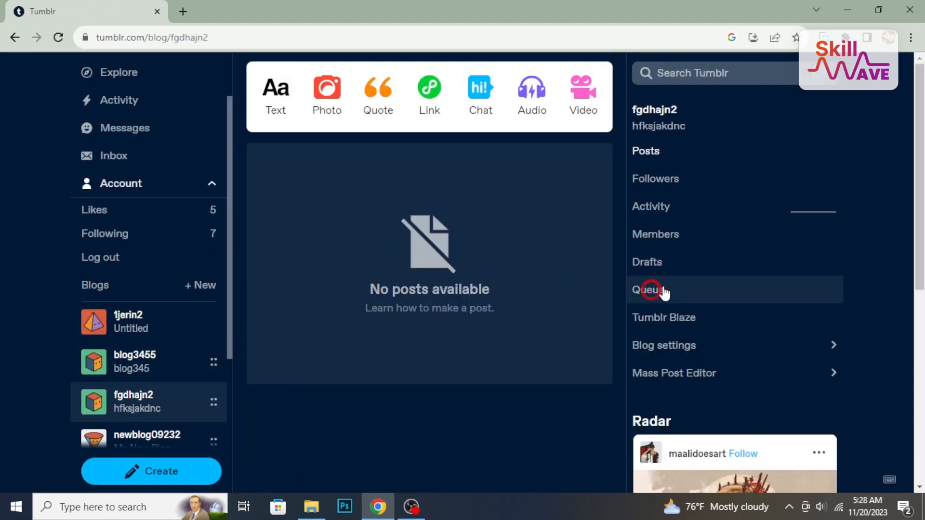
pyautogui.click(663, 345)
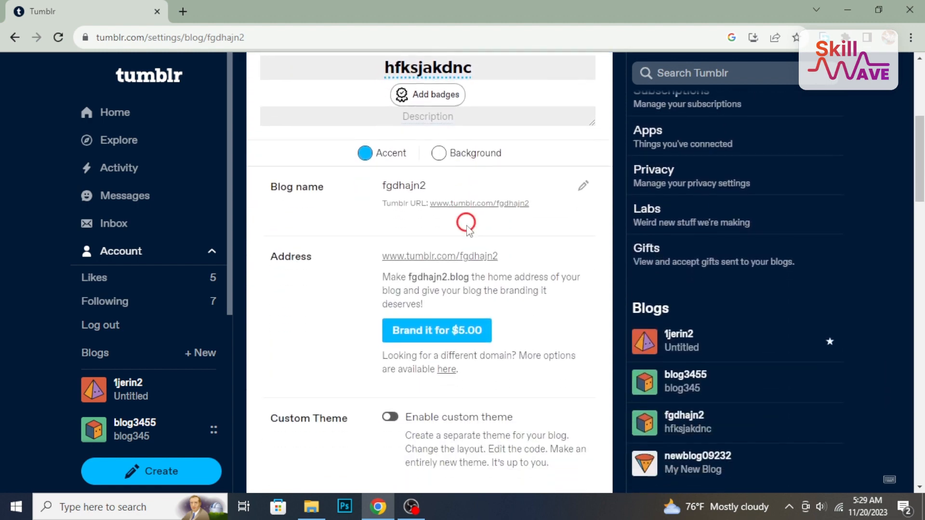
pyautogui.scroll(-3)
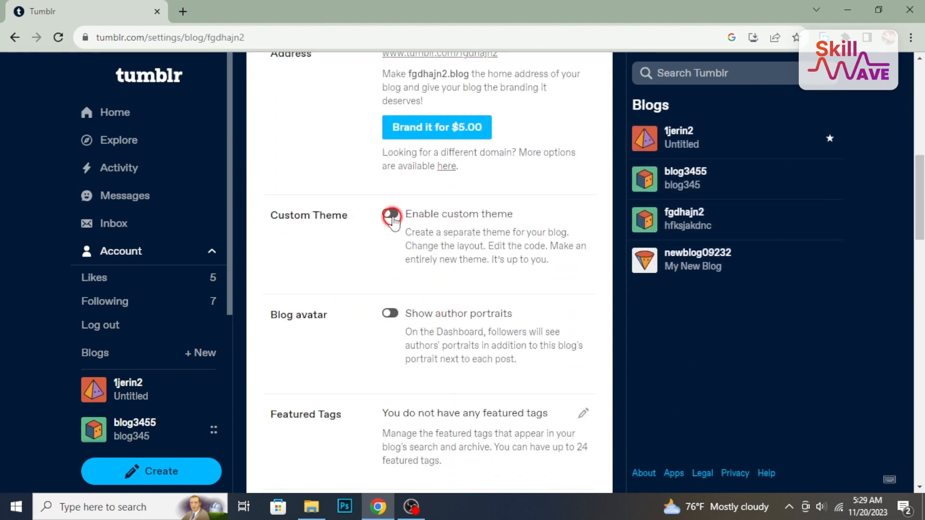
pyautogui.click(391, 214)
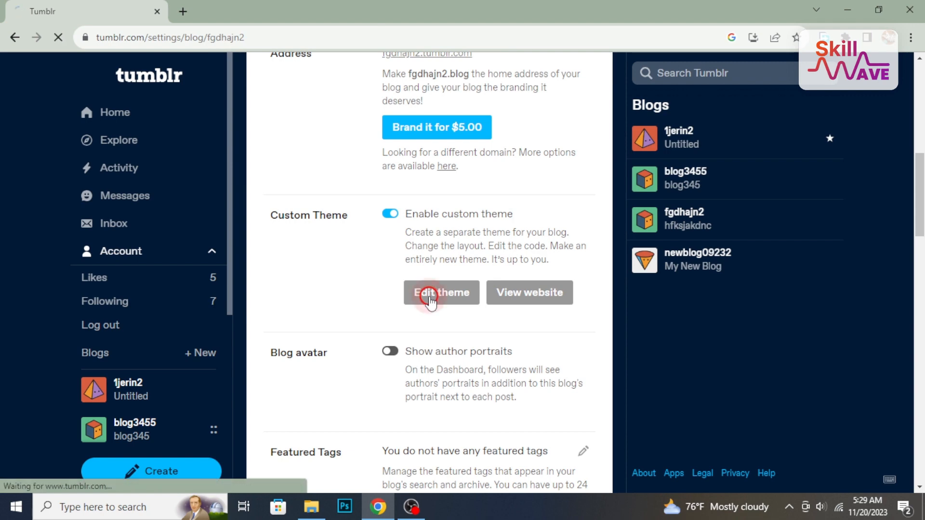
pyautogui.click(441, 293)
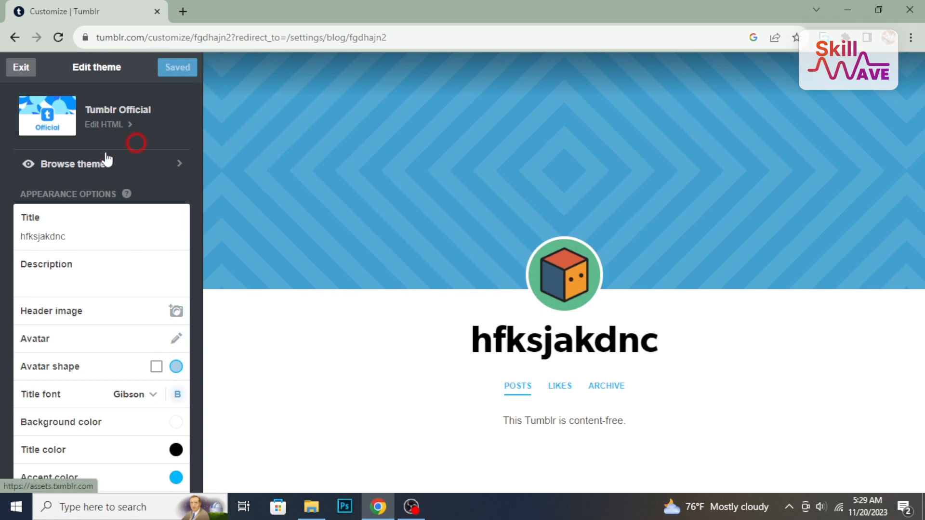
pyautogui.click(70, 164)
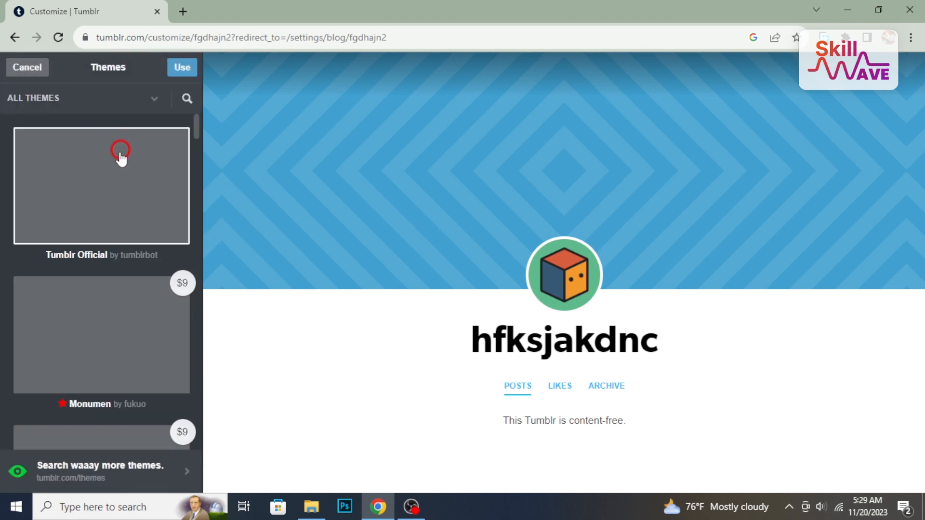
pyautogui.scroll(-3)
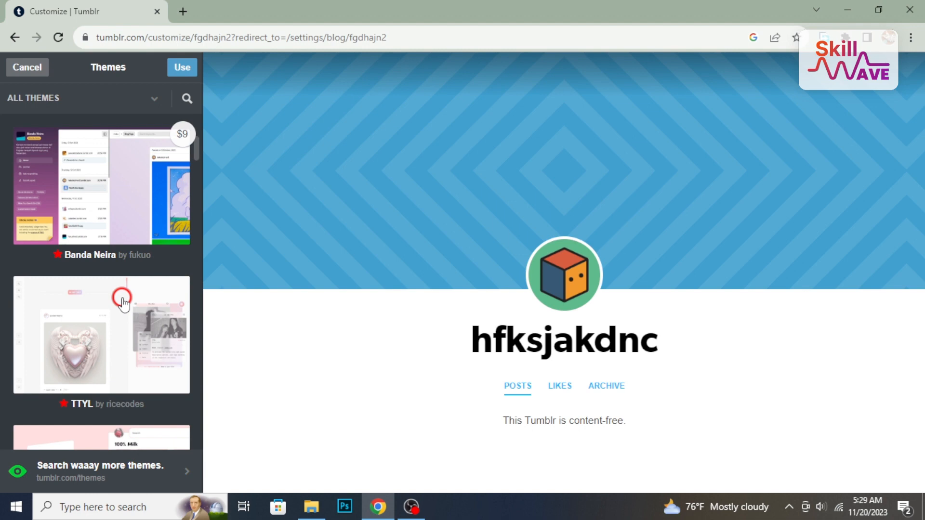
pyautogui.scroll(-3)
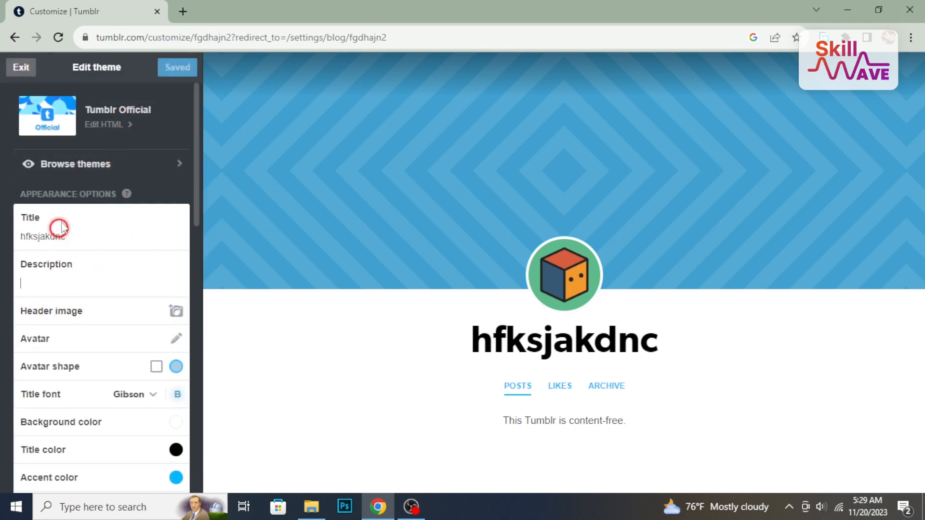
pyautogui.scroll(-3)
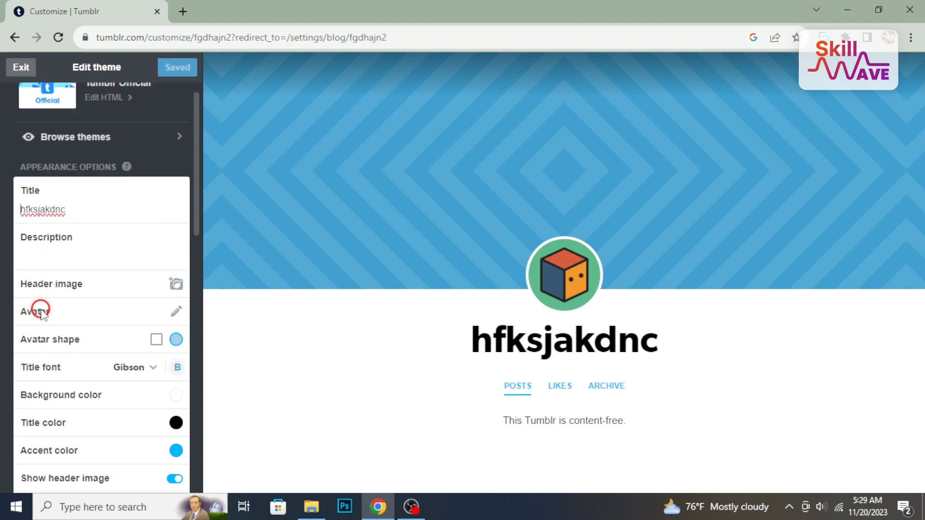
pyautogui.scroll(-3)
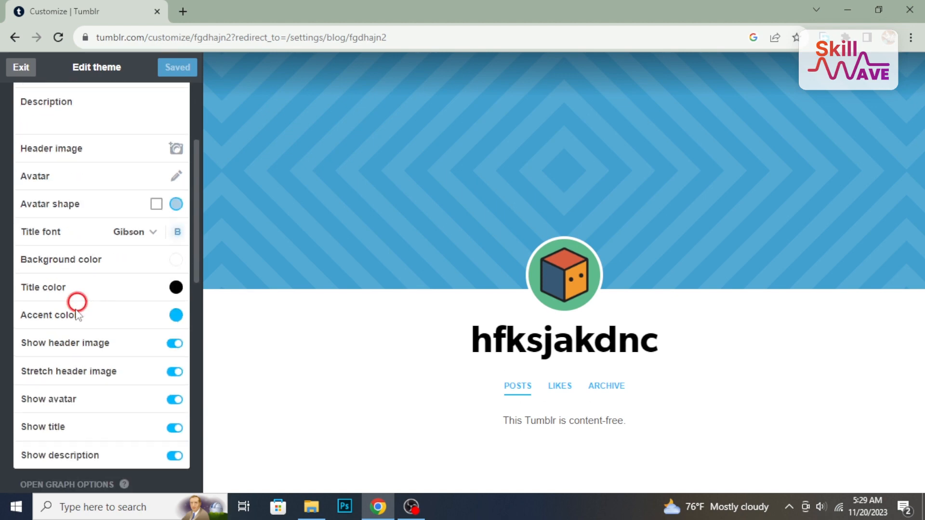
pyautogui.scroll(-3)
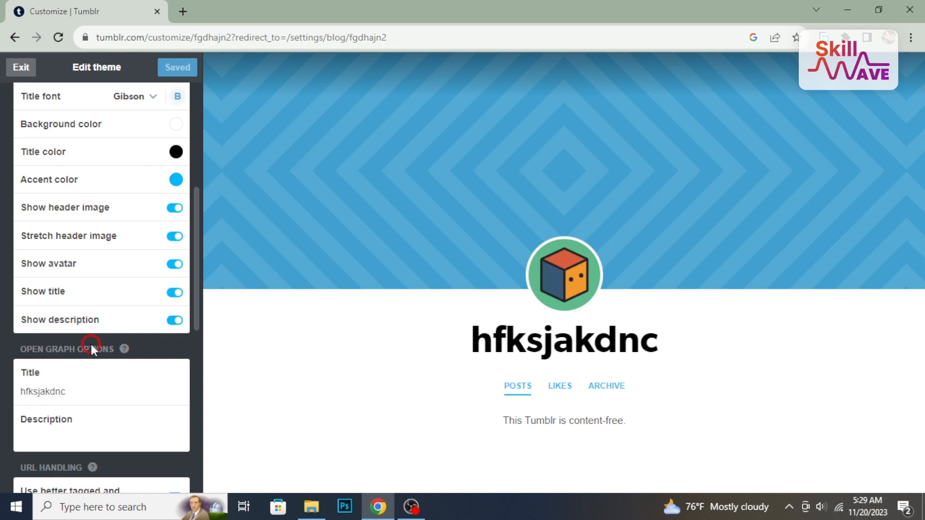
pyautogui.scroll(-3)
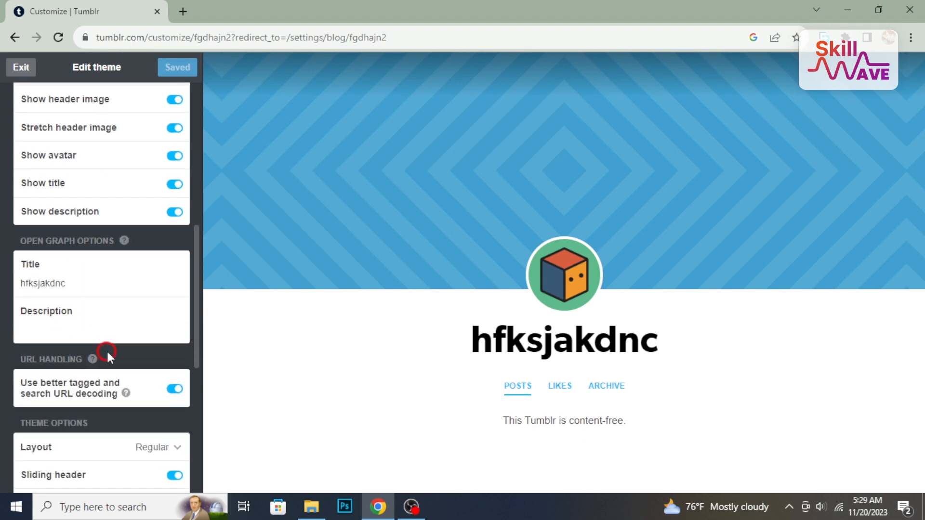
pyautogui.scroll(-3)
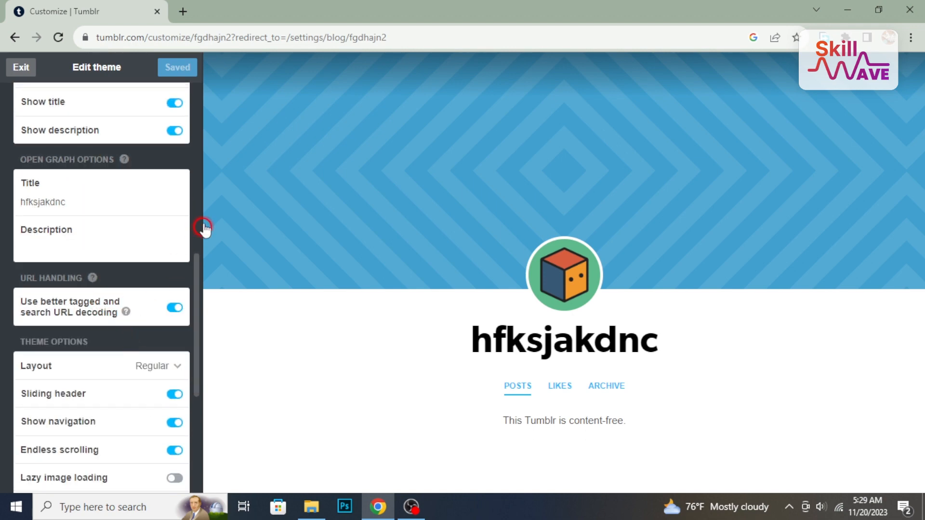